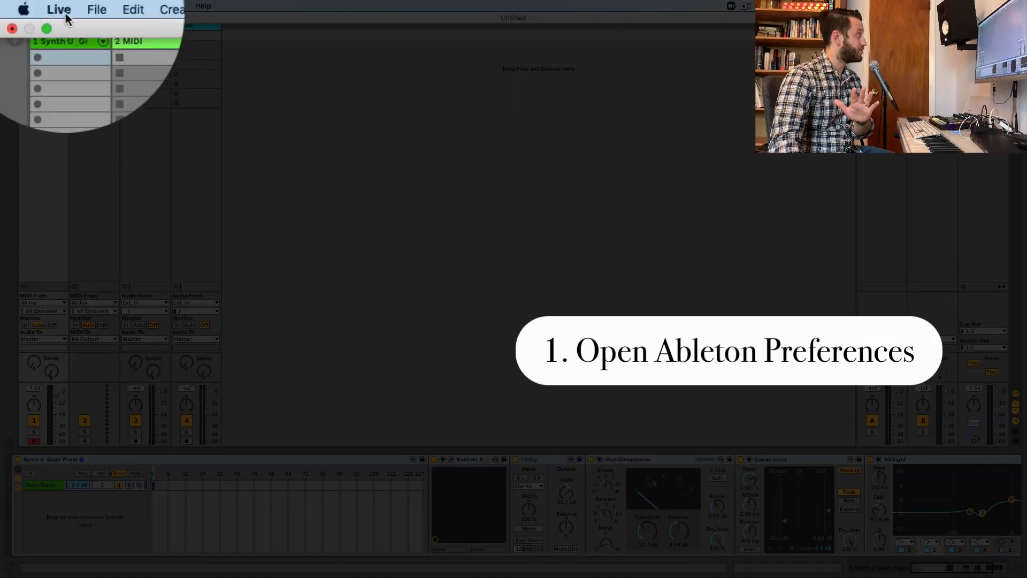
Step: Save the current set as the default in Preferences File/Folder, confirming the overwrite
click(58, 8)
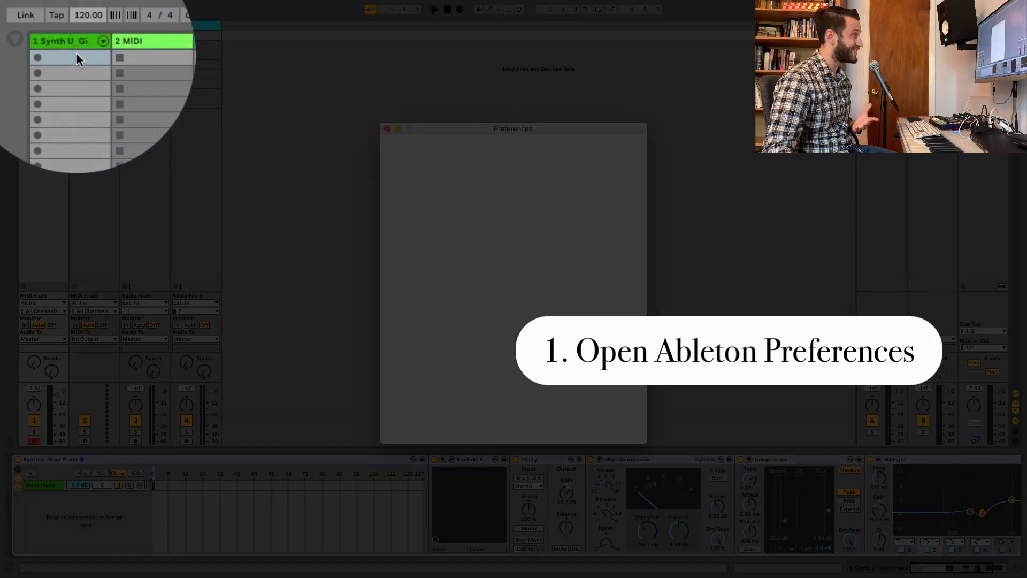
click(320, 154)
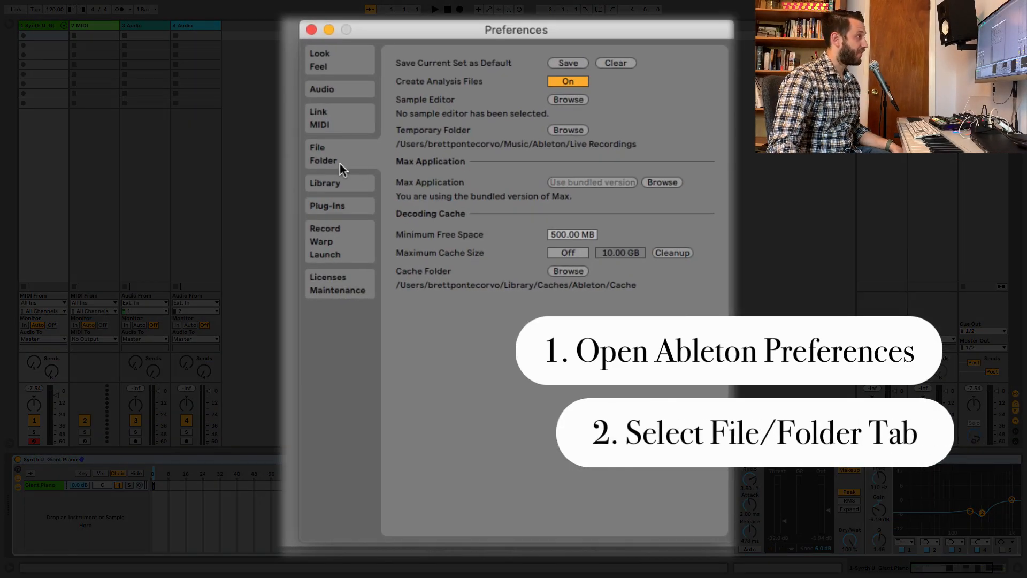
mouse_move(548, 153)
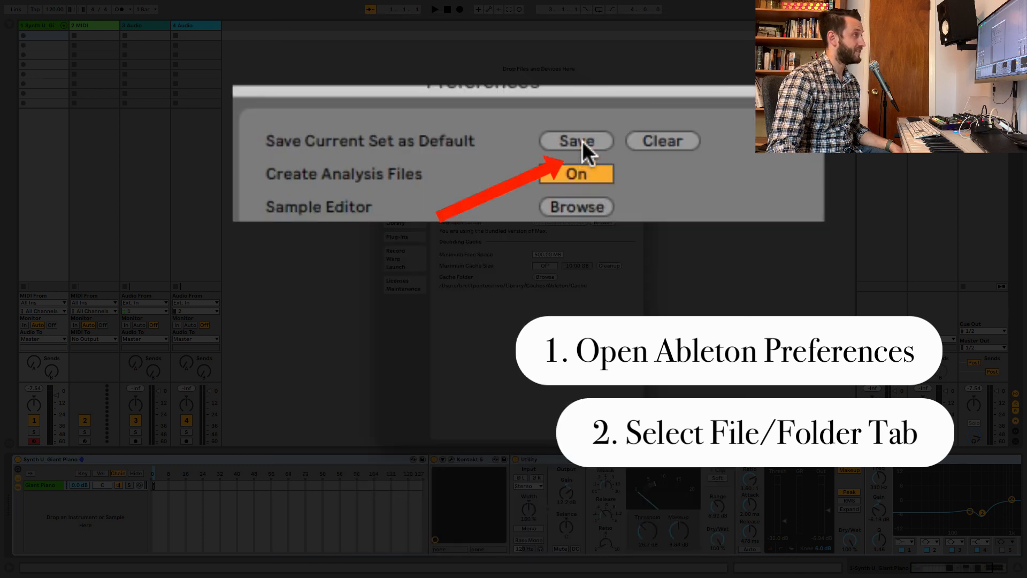
click(576, 140)
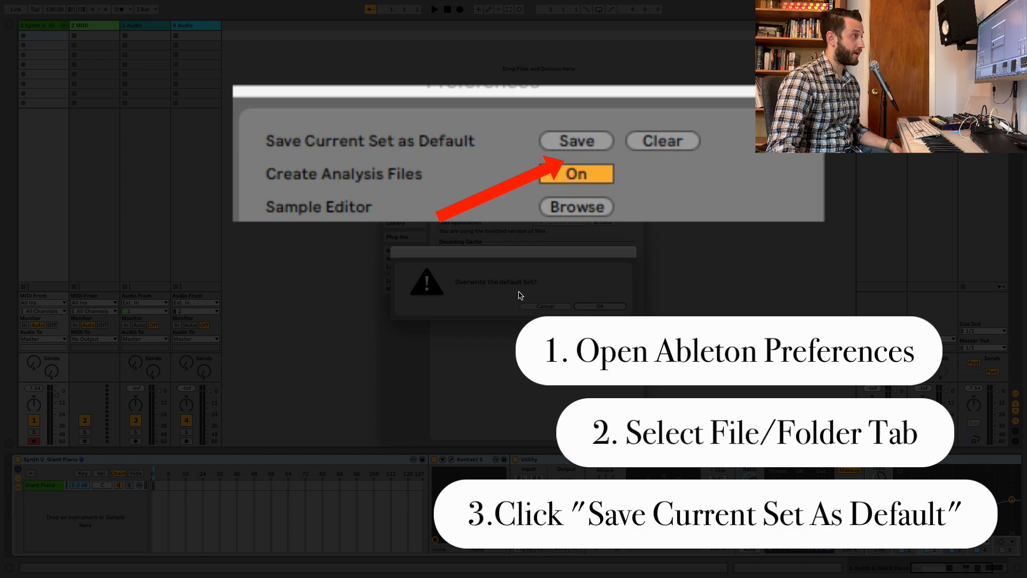
click(598, 306)
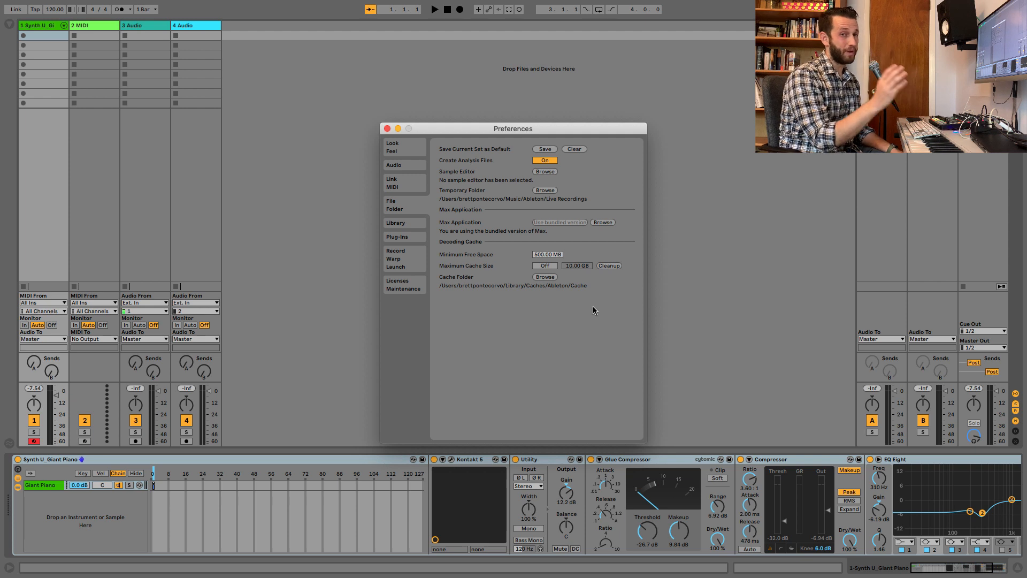
mouse_move(353, 150)
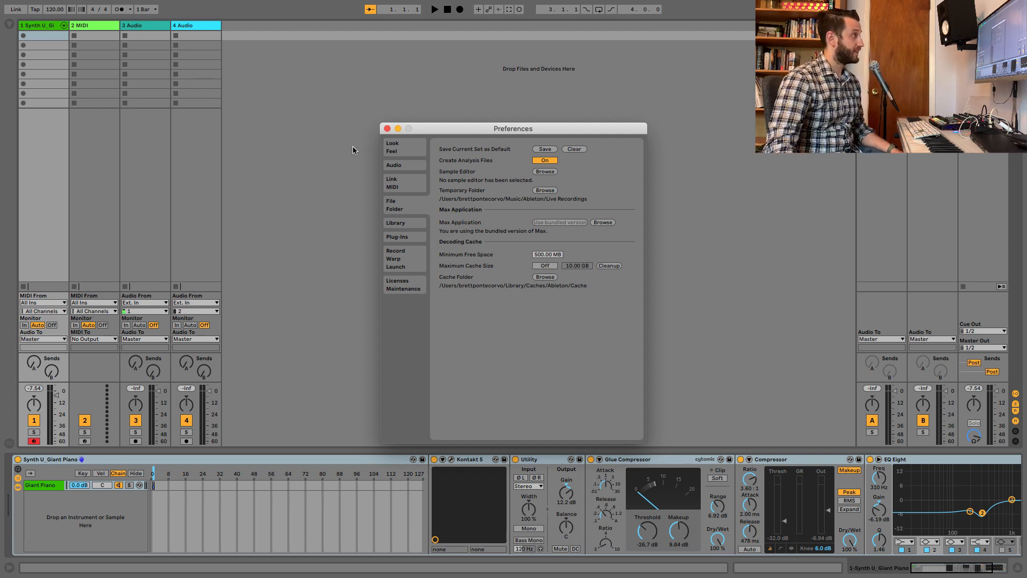
Step: Close the Preferences window to return to the session
click(387, 128)
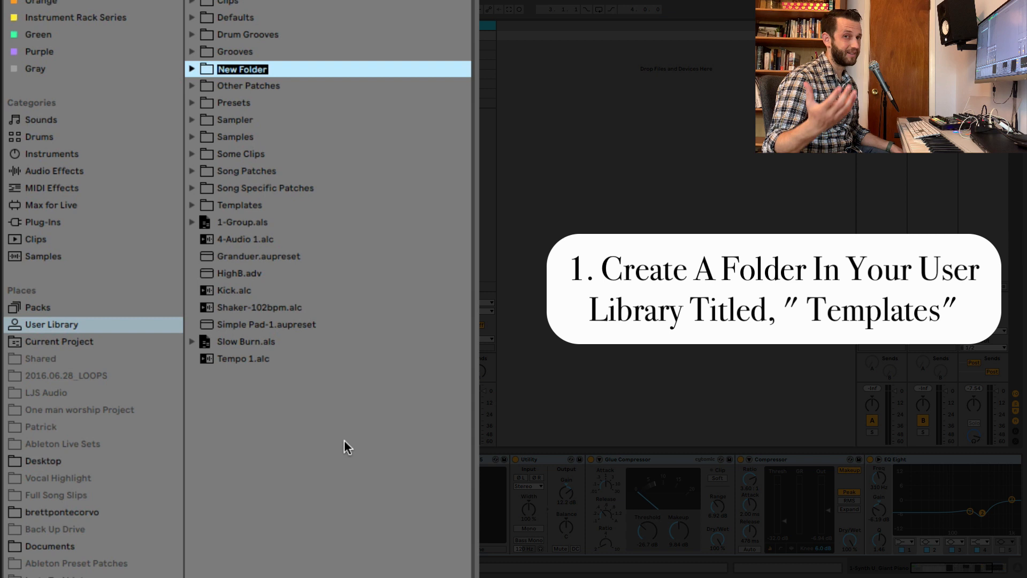
mouse_move(347, 449)
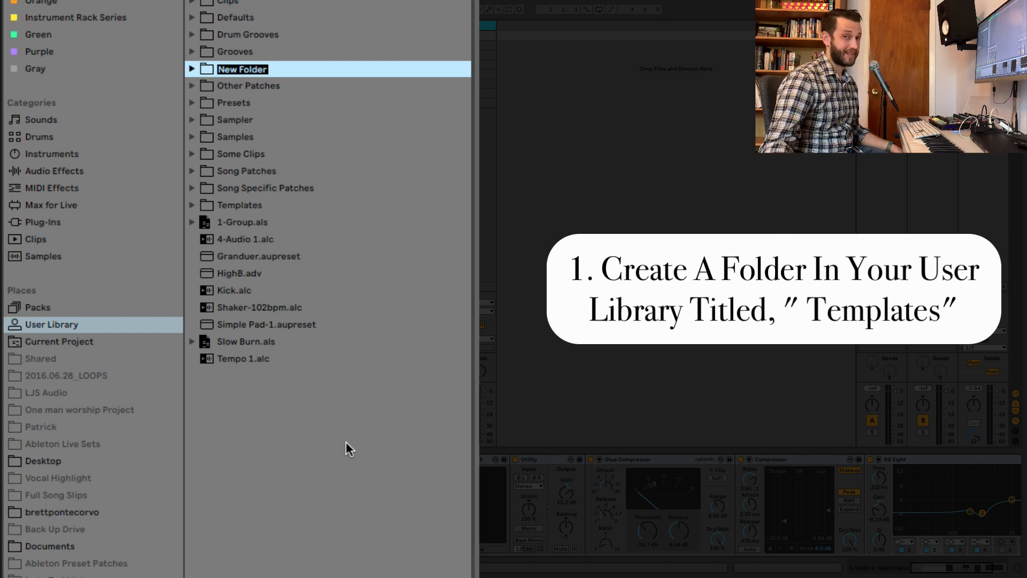
Step: Name the new User Library folder 'Templates' and expand it to show its contents
text(Templates)
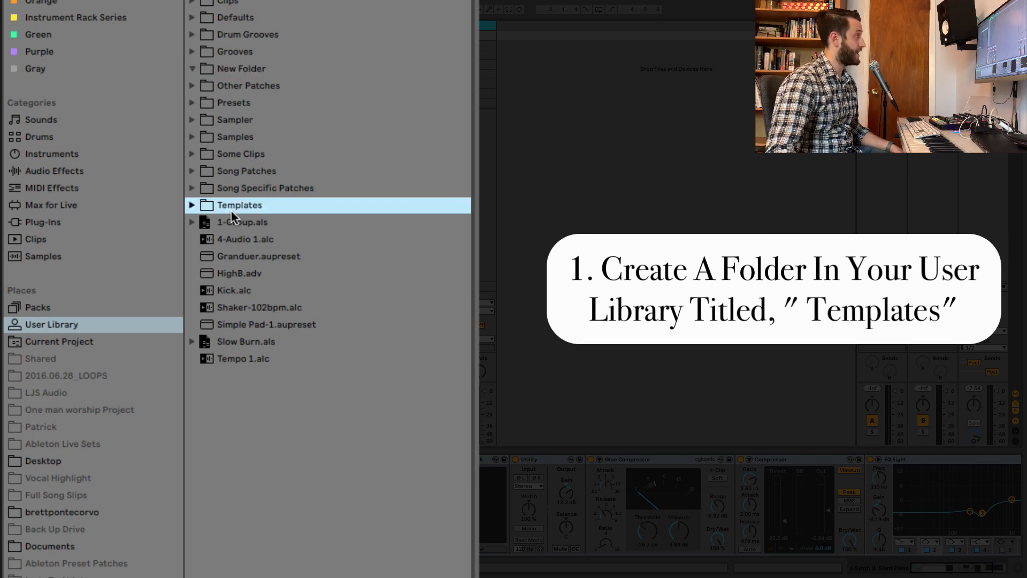
click(192, 204)
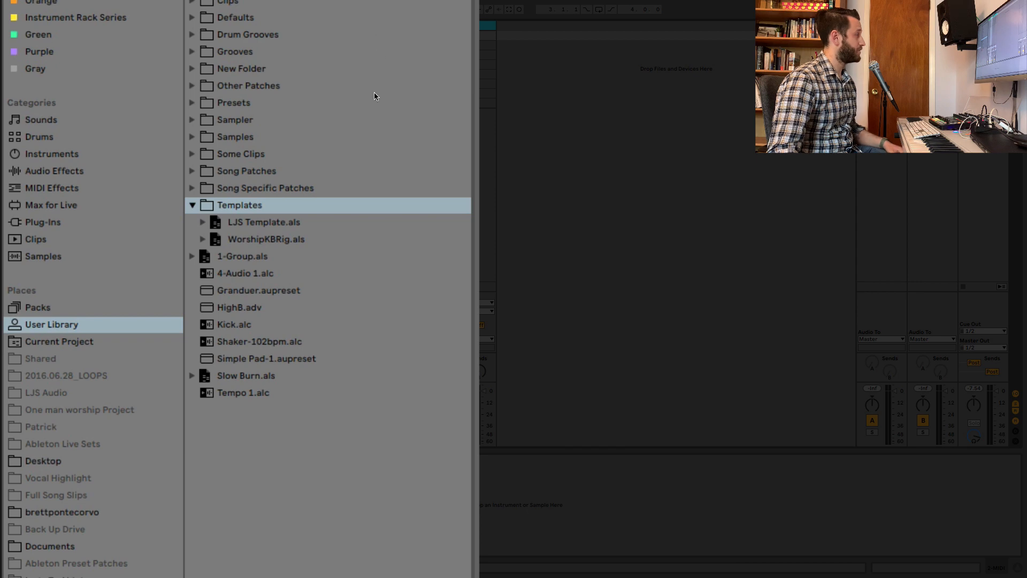
mouse_move(194, 90)
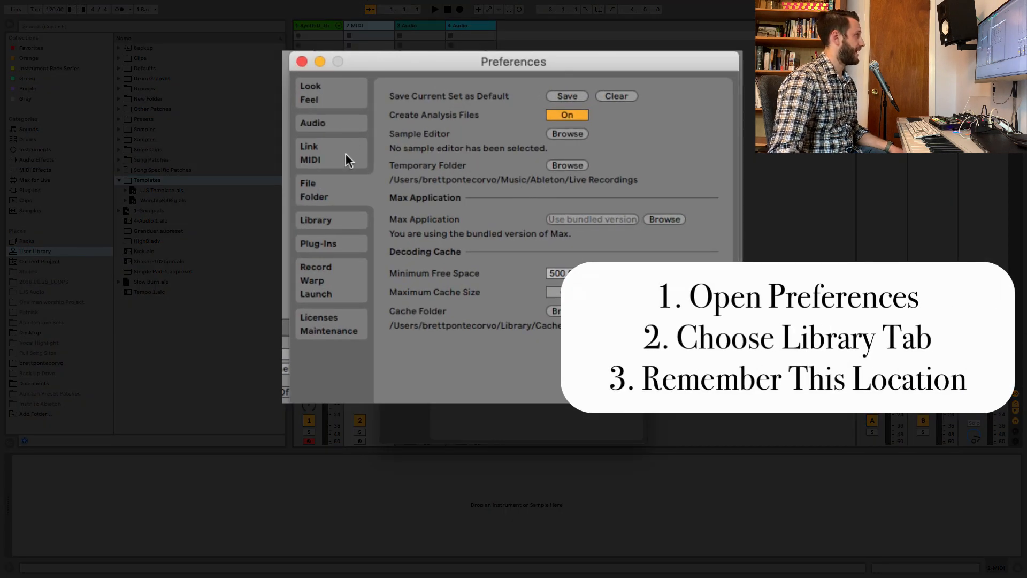
click(316, 220)
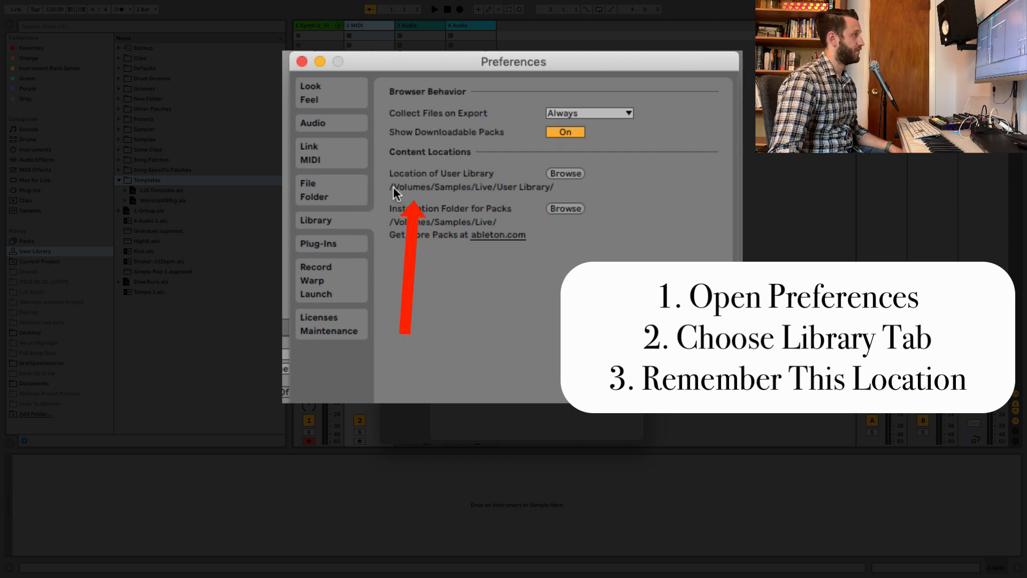
mouse_move(463, 193)
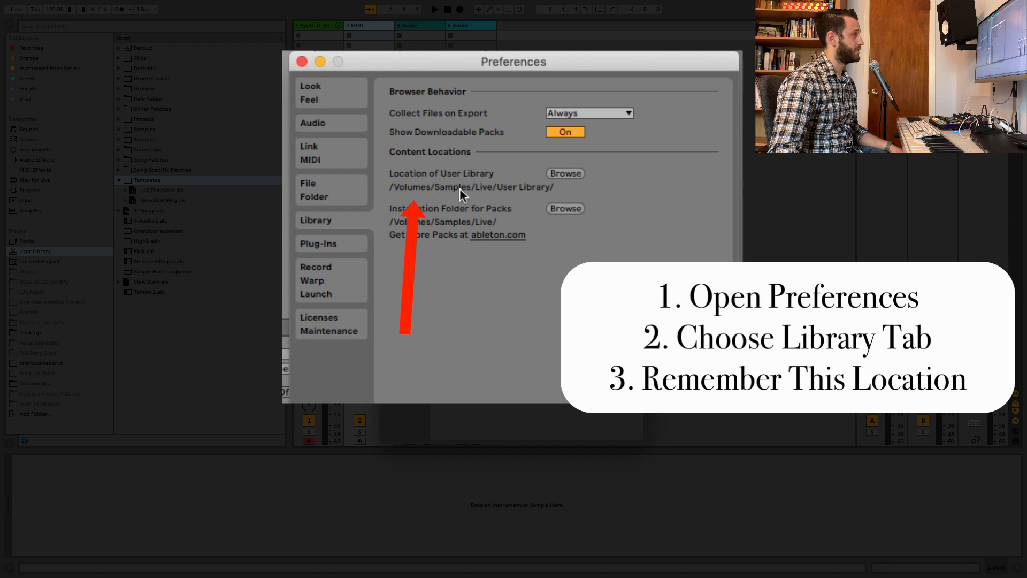
mouse_move(420, 152)
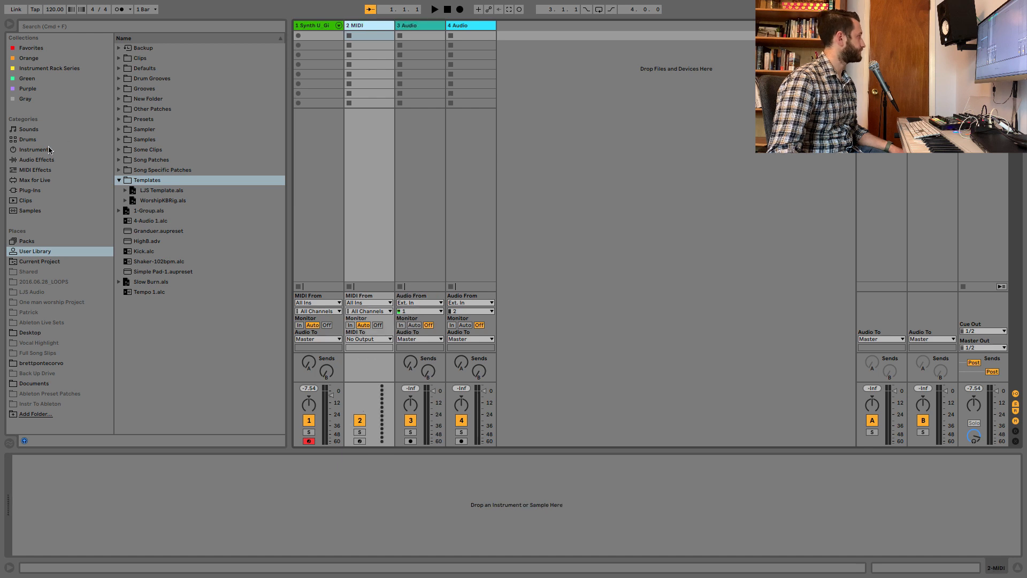
Step: Load the Wavetable instrument from the browser onto a new track
click(30, 148)
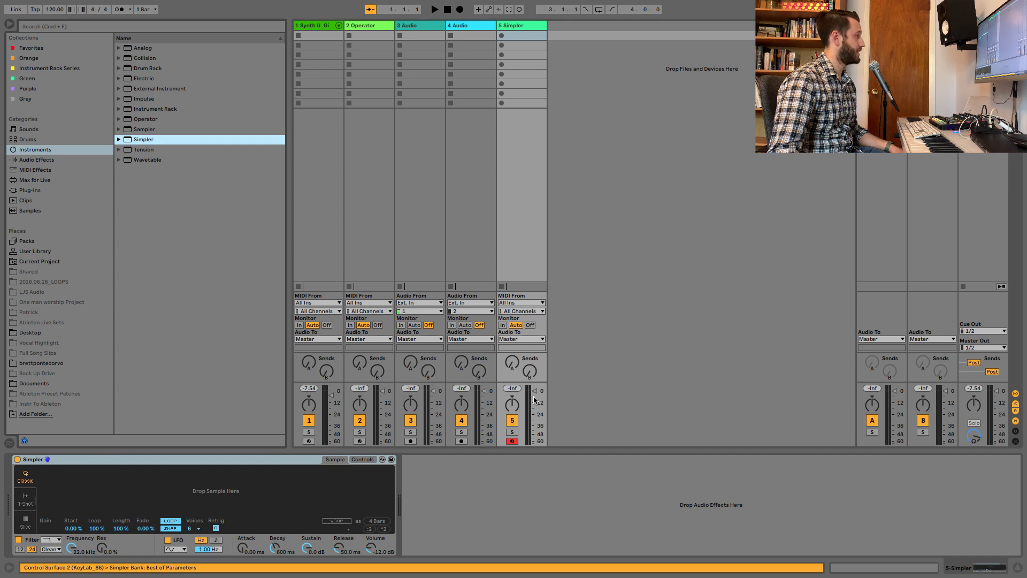
click(147, 160)
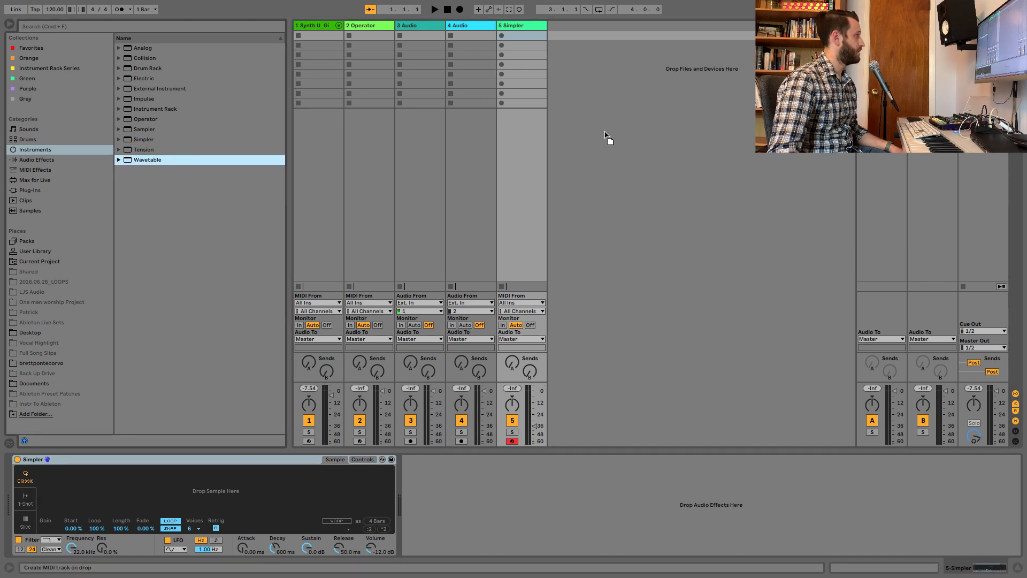
double_click(147, 159)
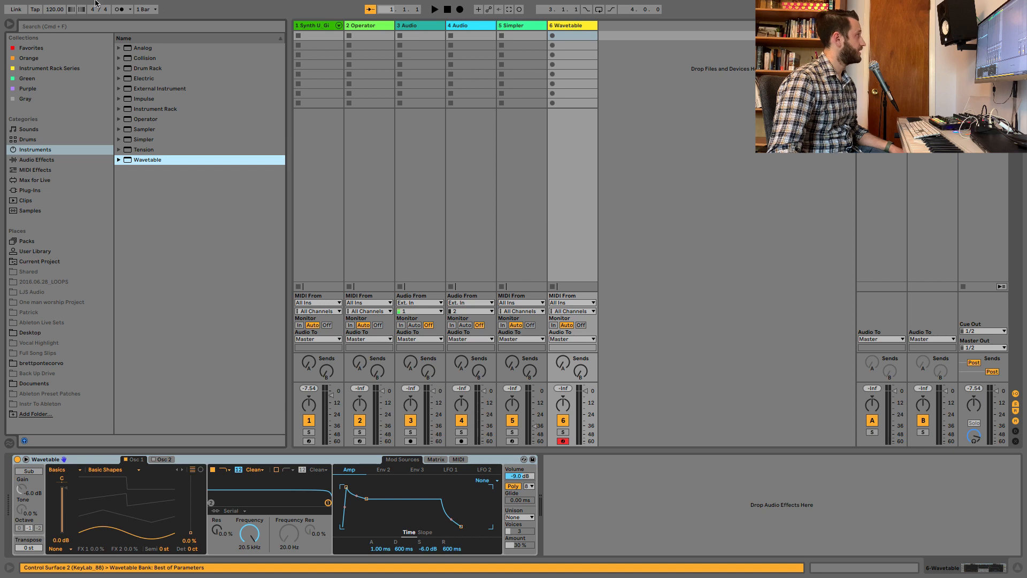
click(59, 7)
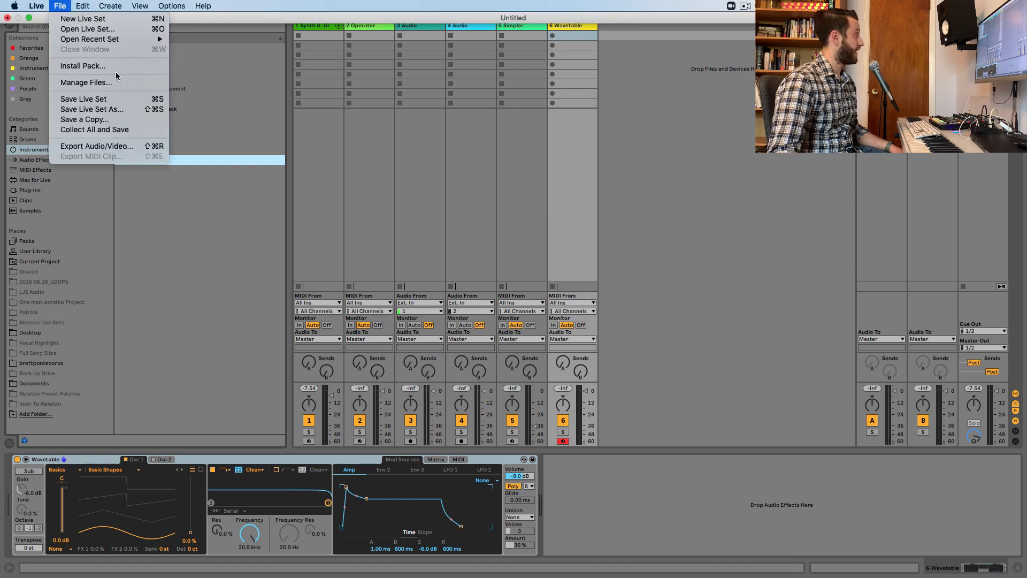
Step: Save the Live set as 'Demo Template' in User Library > Templates on the Samples drive
click(92, 109)
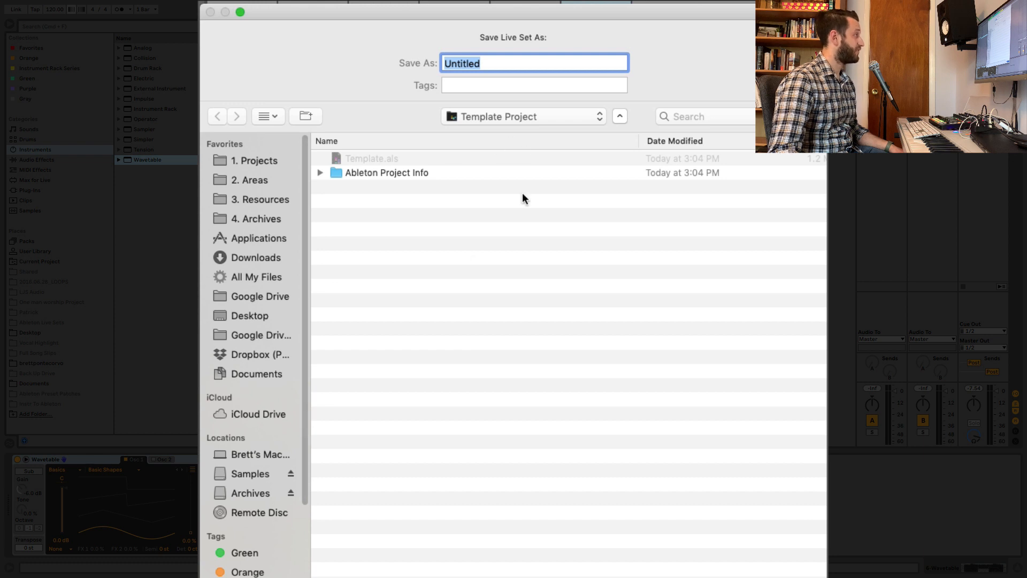
mouse_move(225, 465)
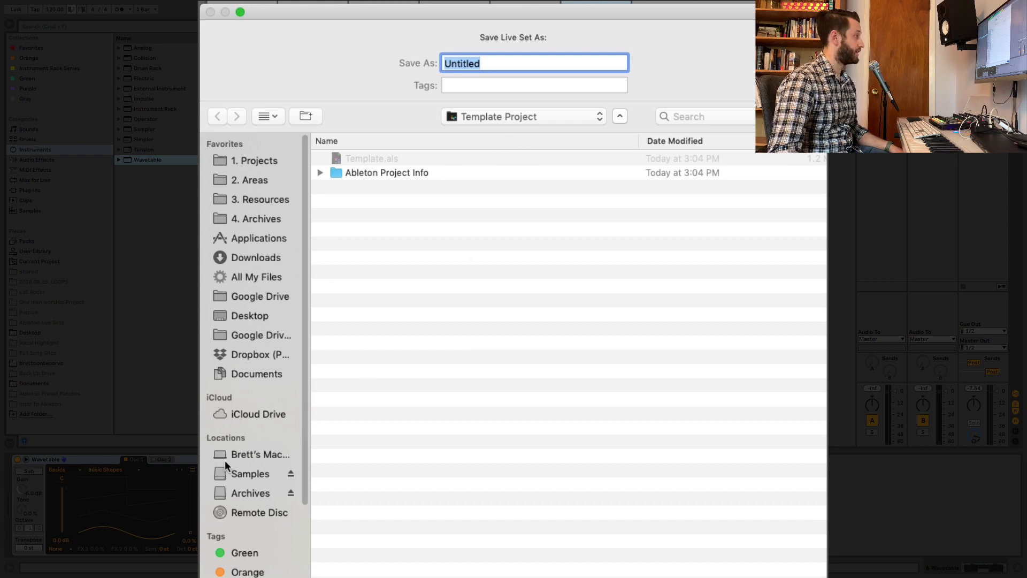
mouse_move(249, 479)
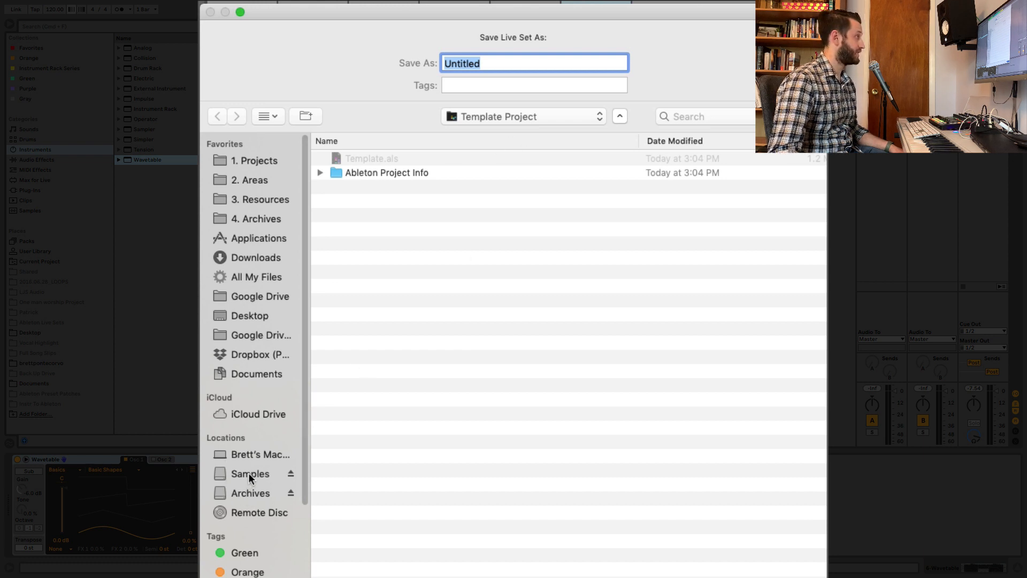
click(249, 474)
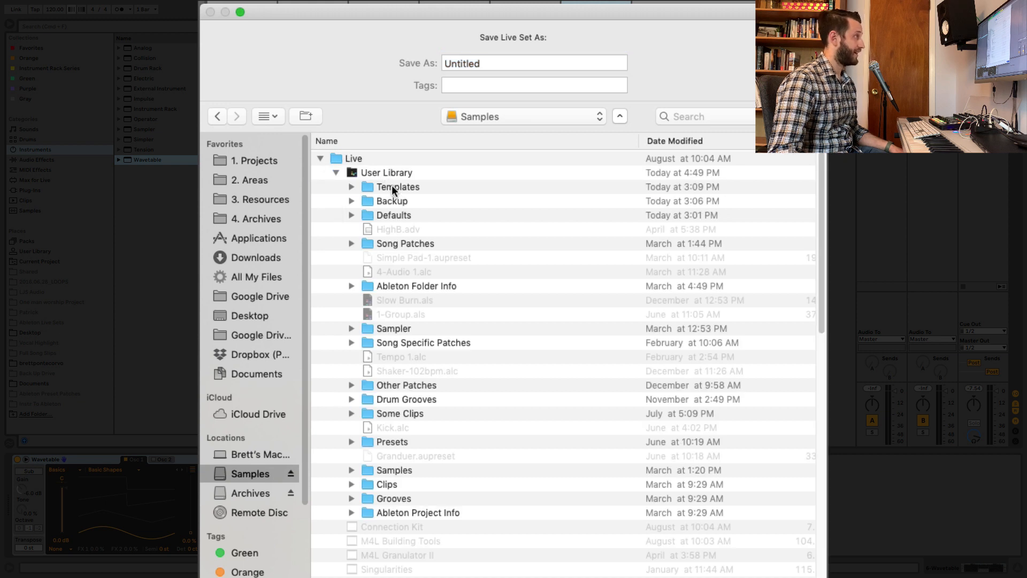
double_click(397, 186)
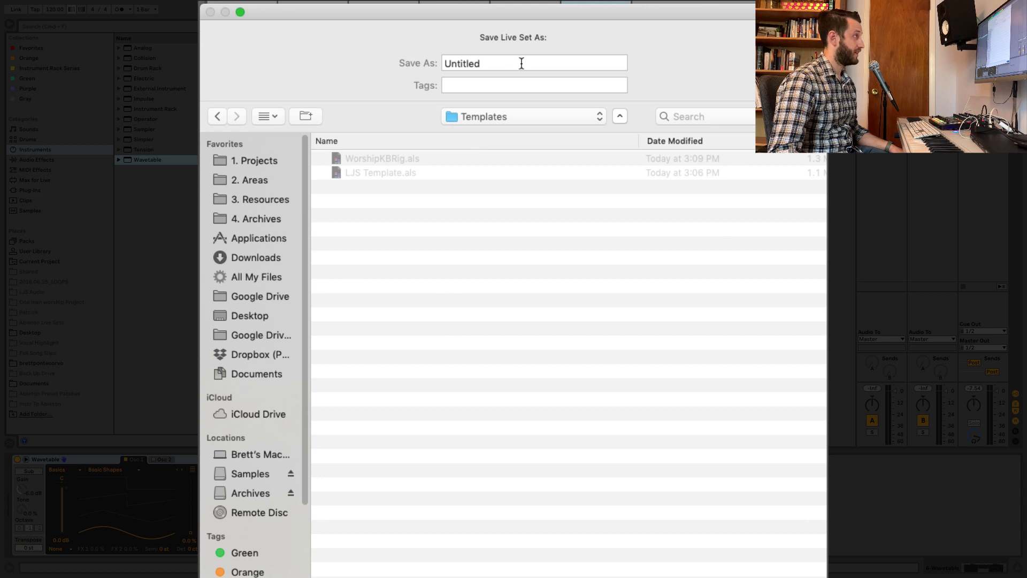
text(Demo)
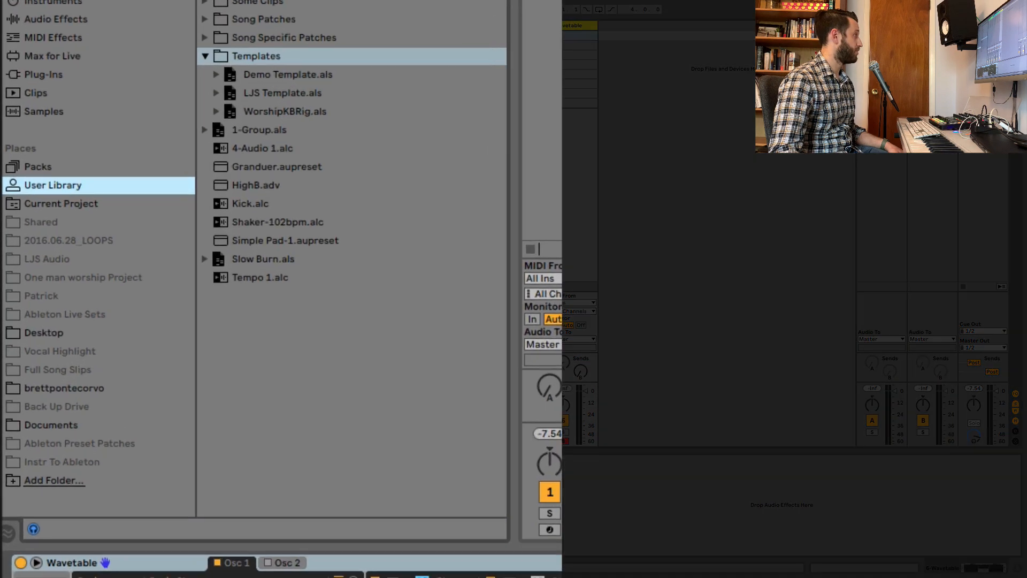
Step: Load the LJS Template set from the Templates folder in the browser
click(287, 74)
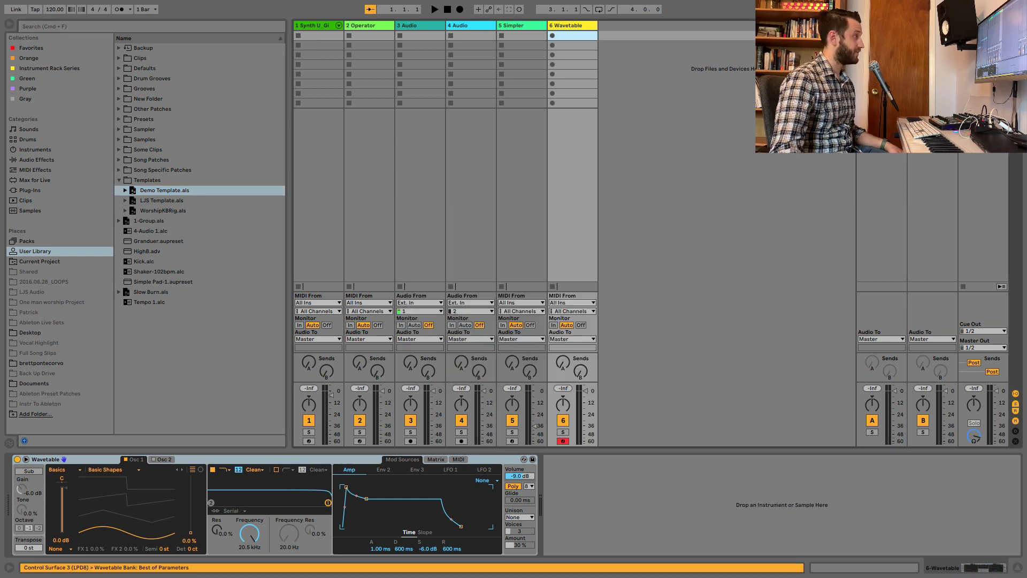
click(161, 200)
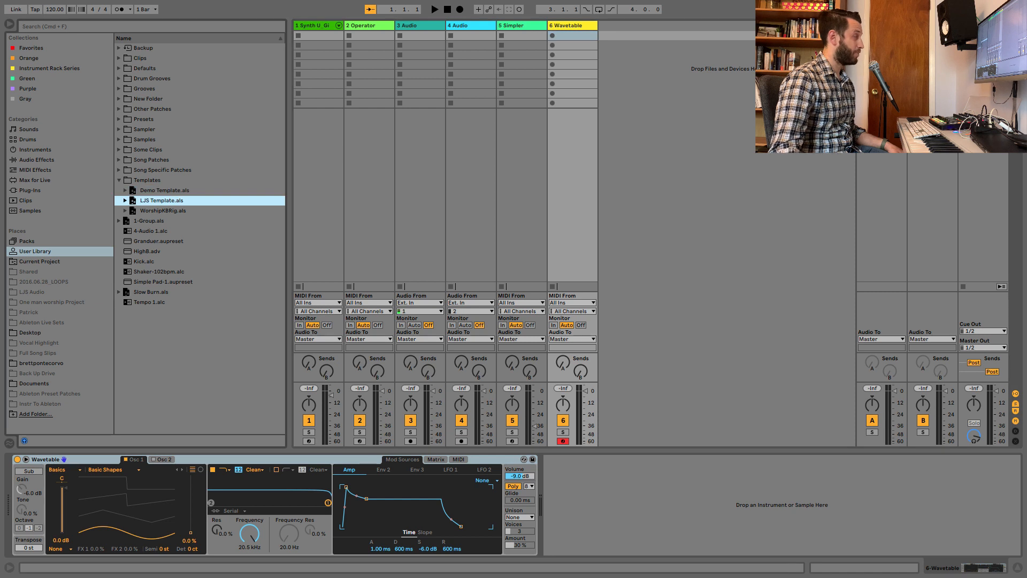
double_click(161, 200)
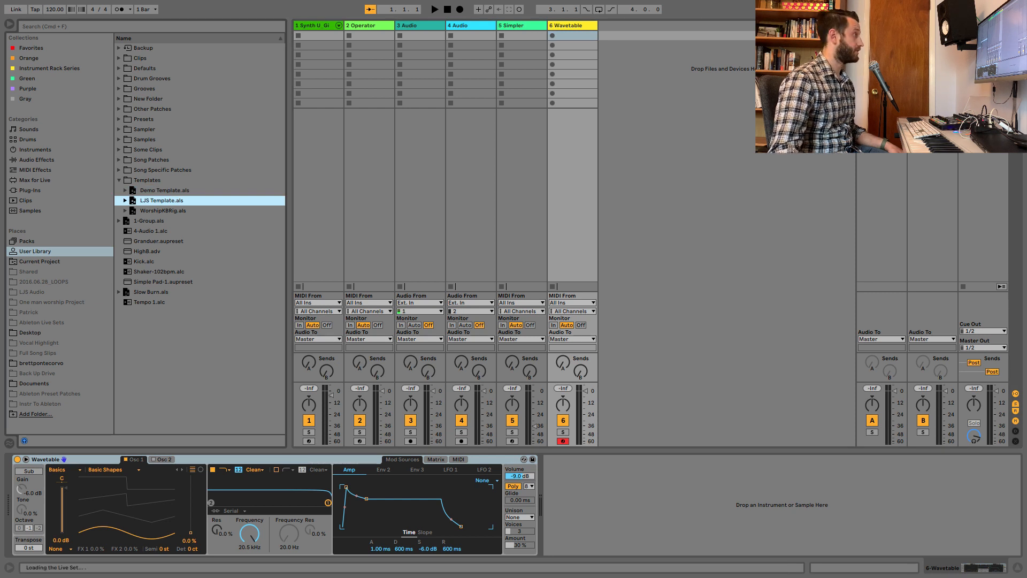